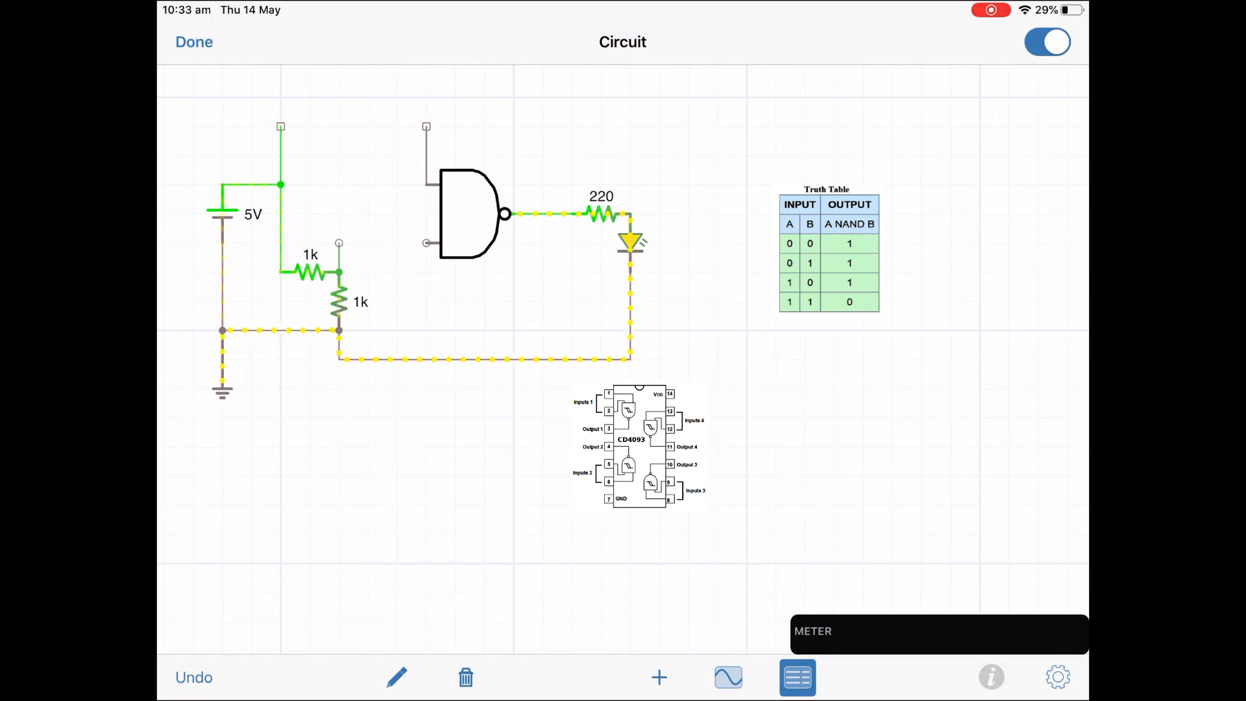
Wire the NAND gate's top input to the 5V rail and its bottom input to the 1k resistor junction
{"action": "left_click", "coordinate": [350, 128]}
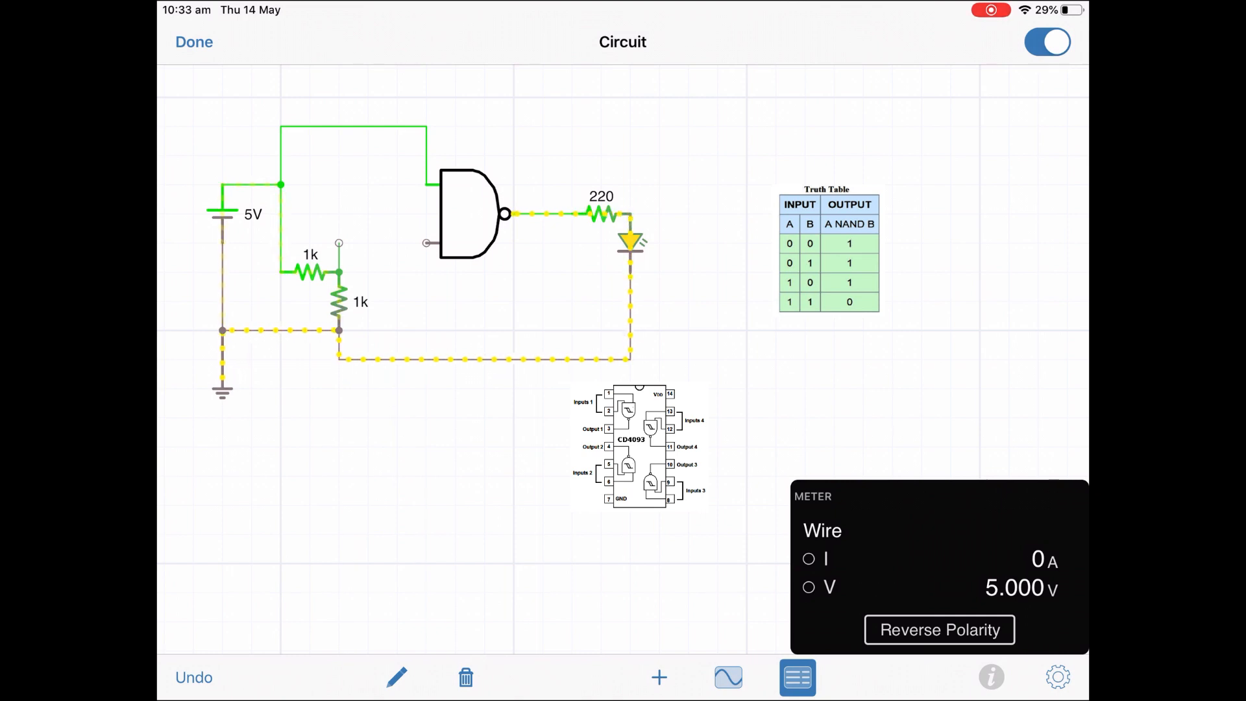
{"action": "left_click", "coordinate": [354, 134]}
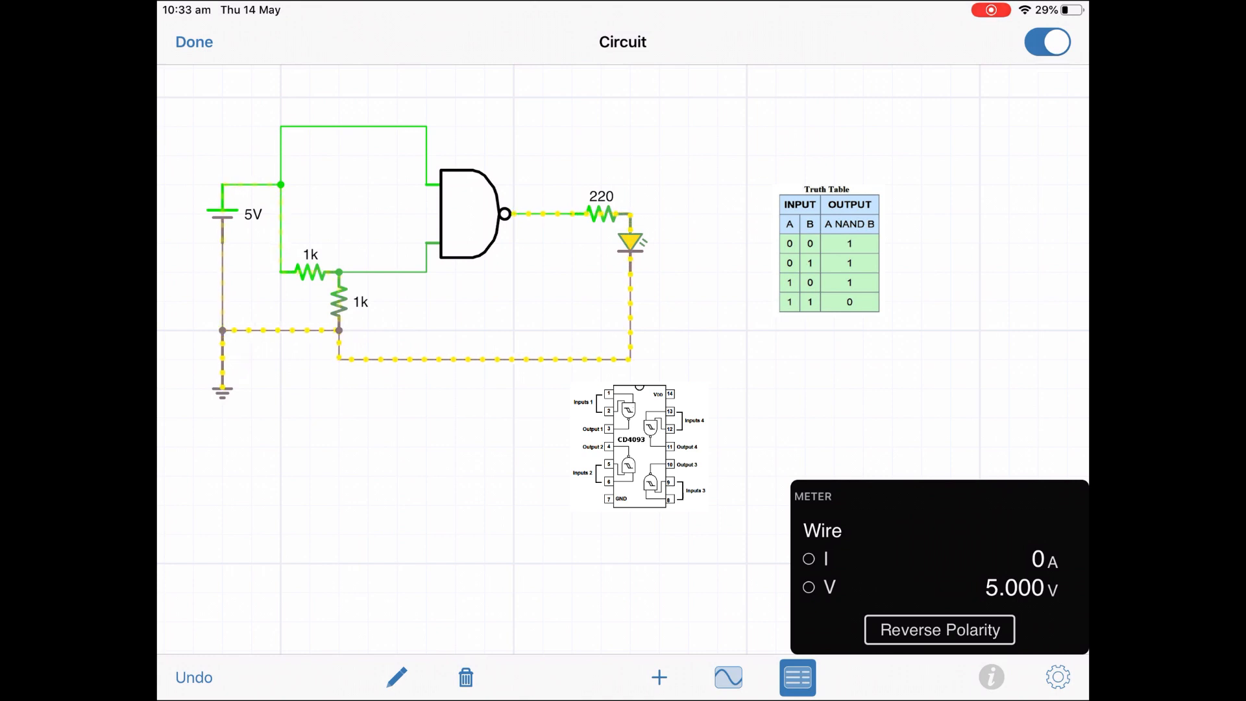
Raise the lower resistor to 100 kΩ, check the gate's bottom input voltage, then reopen it for 10 kΩ
{"action": "left_click", "coordinate": [337, 300]}
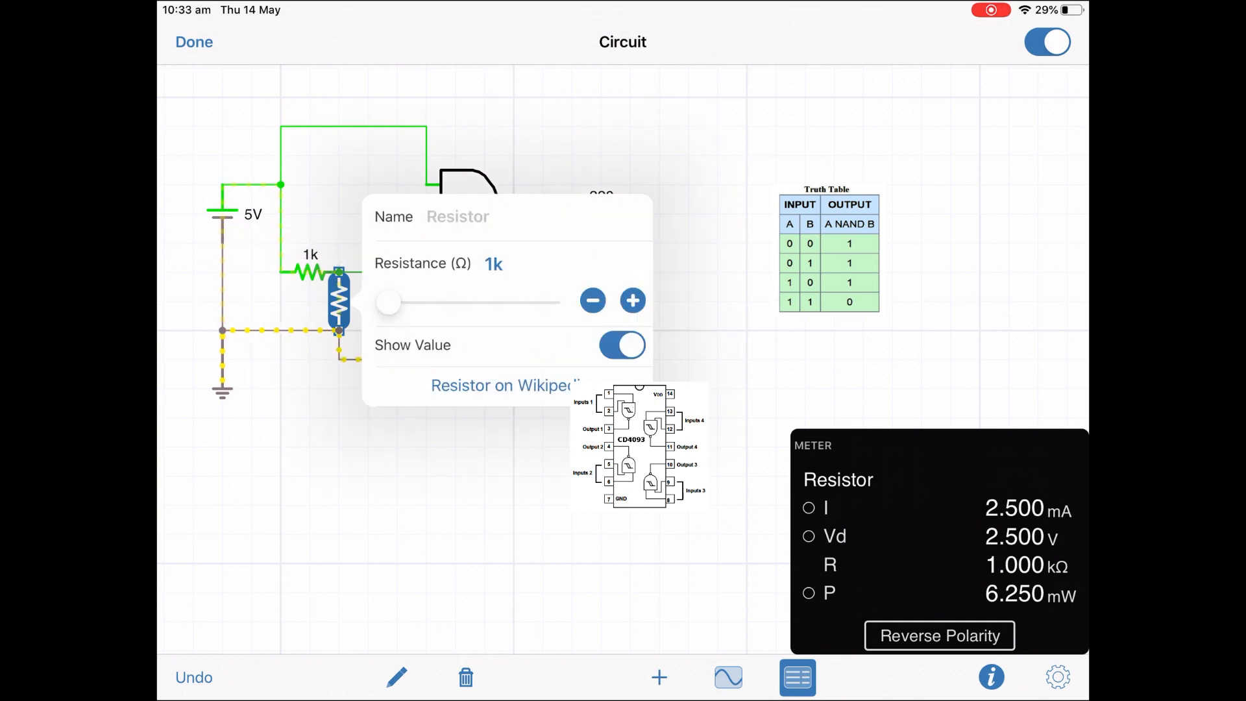
{"action": "left_click", "coordinate": [633, 301]}
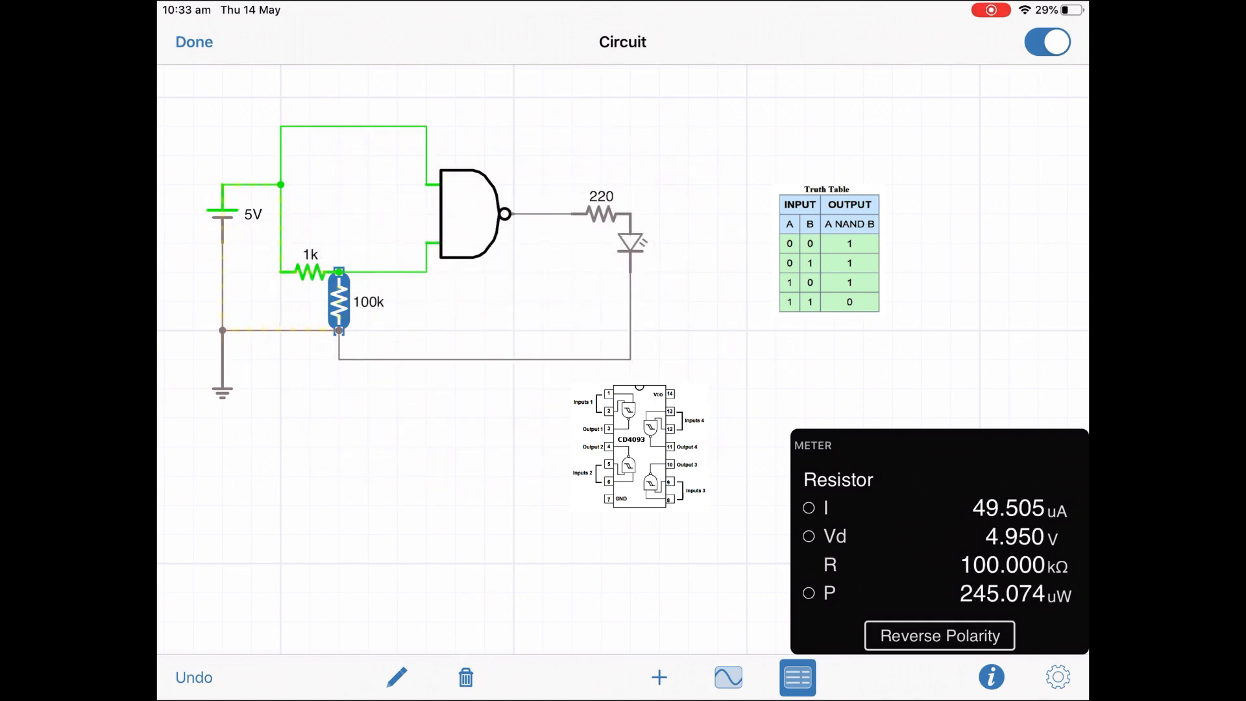
{"action": "left_click", "coordinate": [381, 273]}
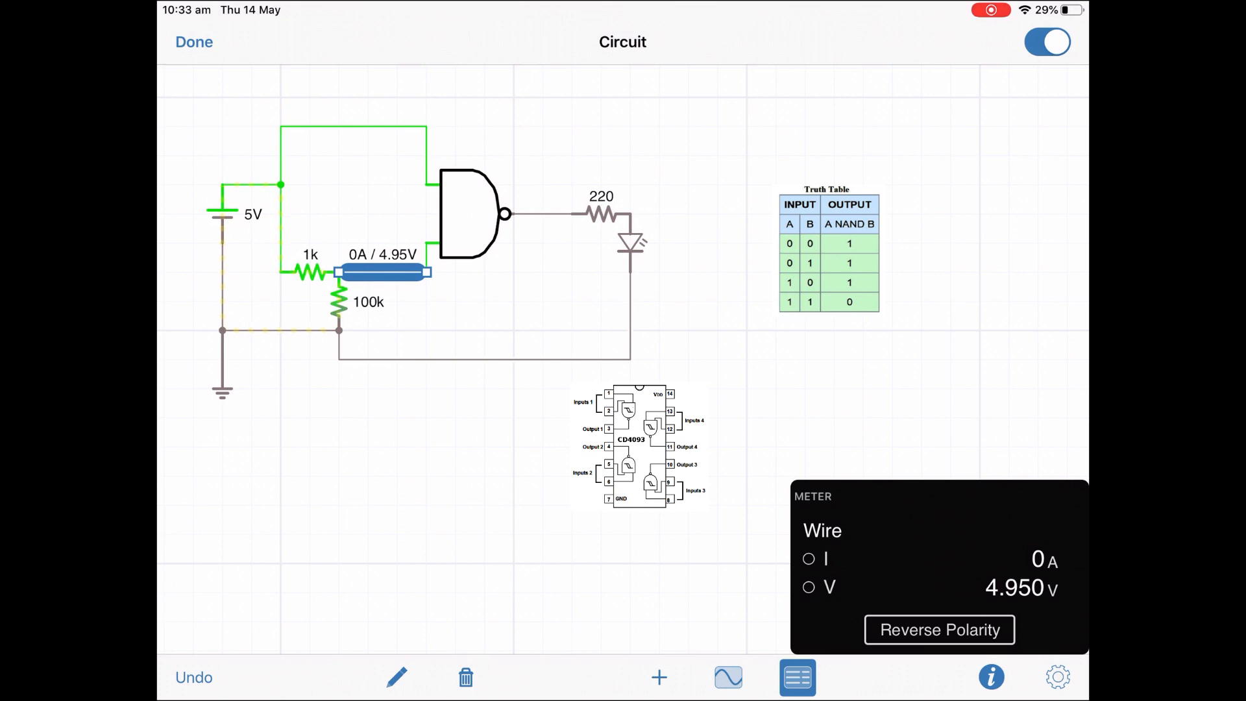
{"action": "left_click", "coordinate": [339, 306]}
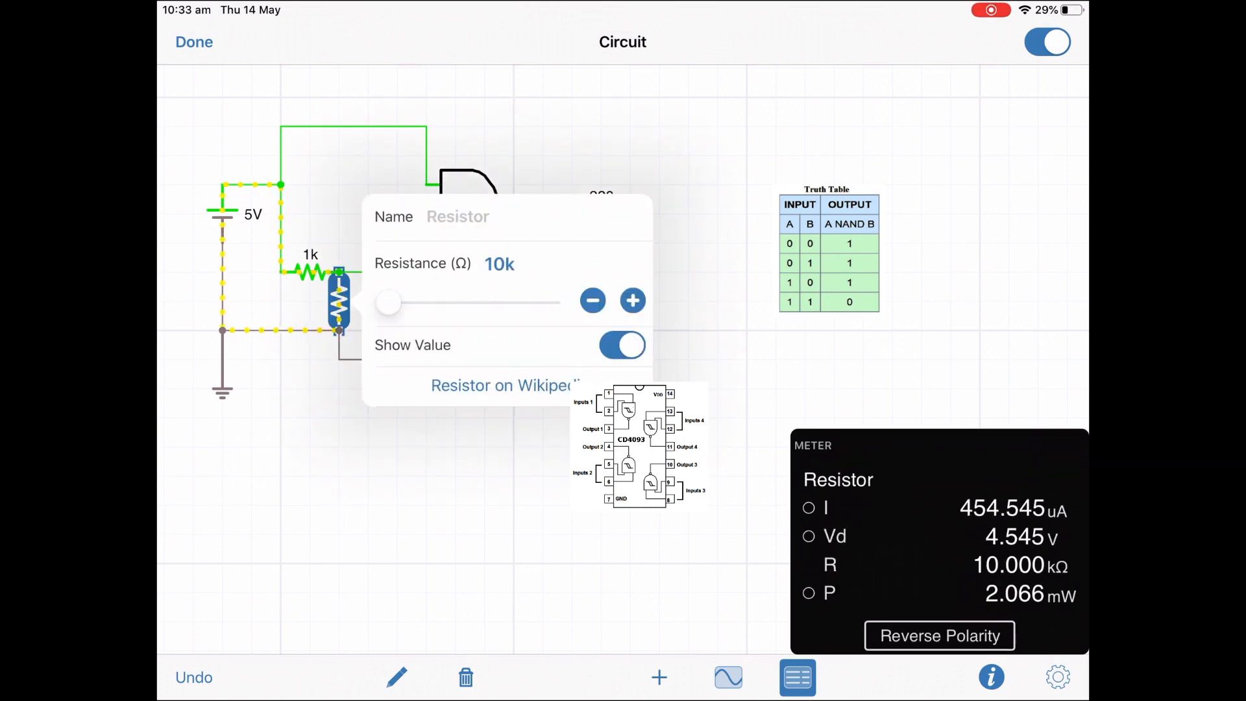